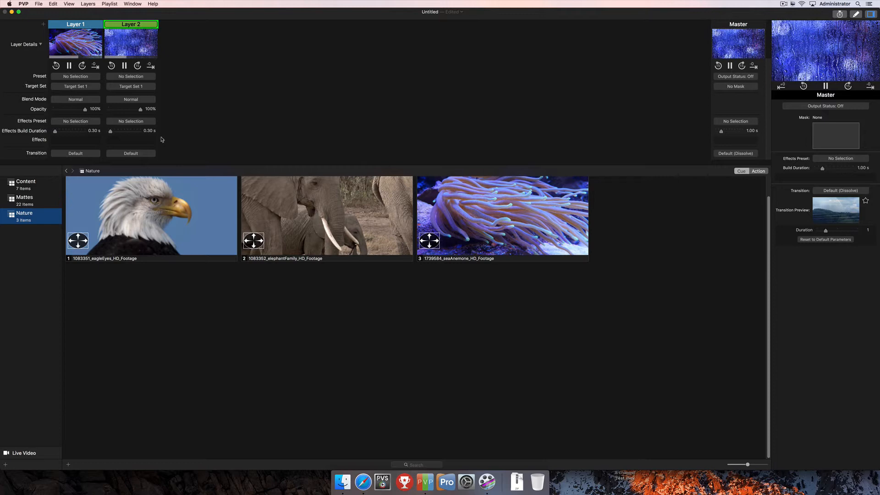
Step: Fade Layer 2's opacity almost fully out to reveal Layer 1, then restore full opacity
left_click_drag(145, 109, 131, 109)
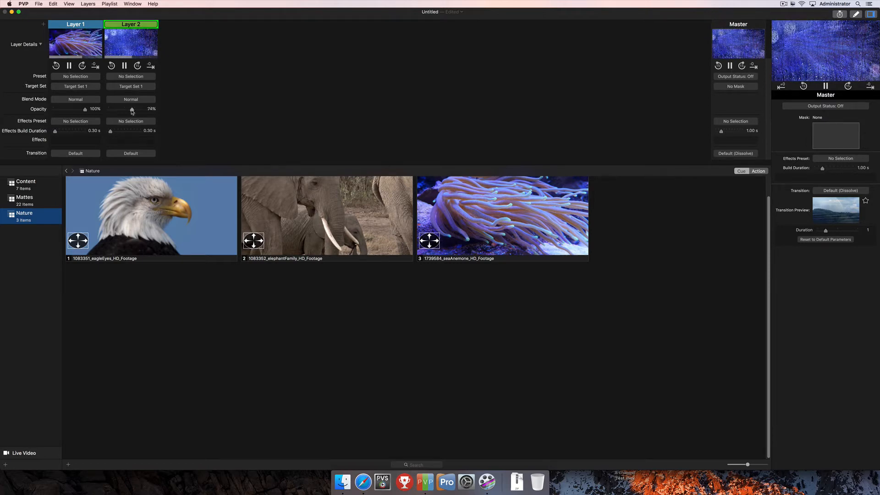
left_click_drag(132, 109, 127, 109)
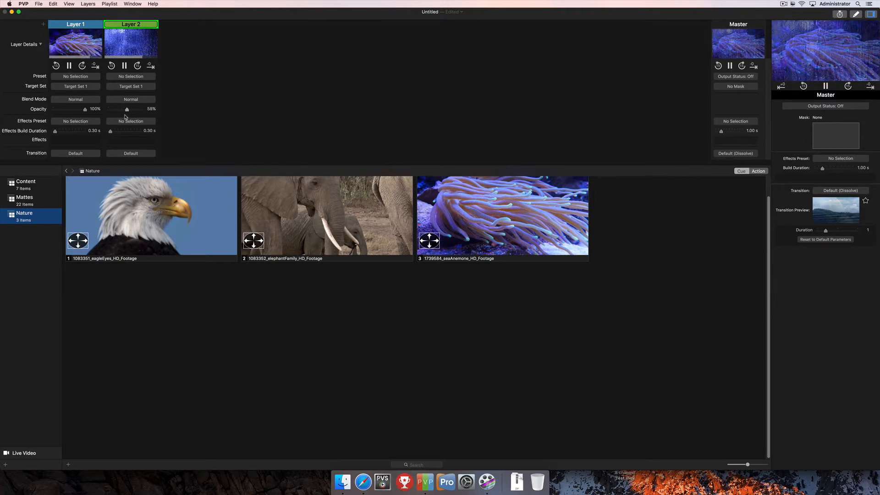
left_click_drag(126, 109, 111, 110)
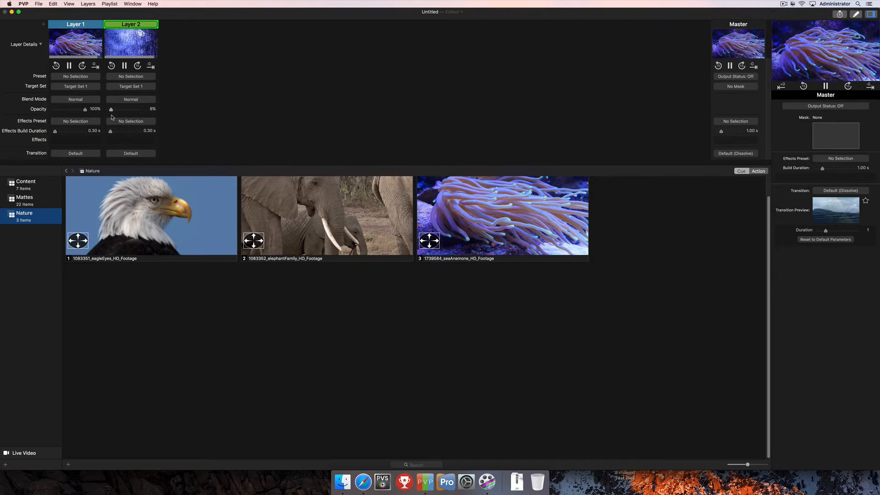
left_click_drag(111, 109, 126, 109)
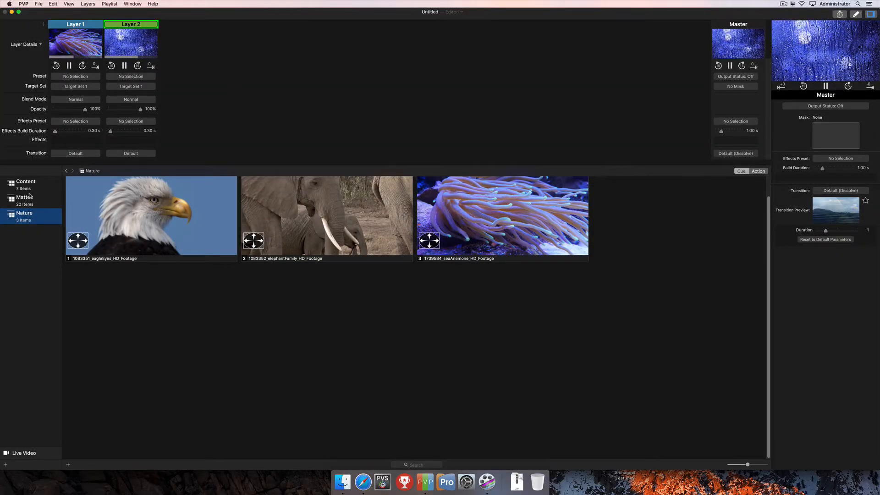
Step: Browse the Content, Mattes and Nature libraries, check Layer 1 settings, then return to Master
left_click(24, 198)
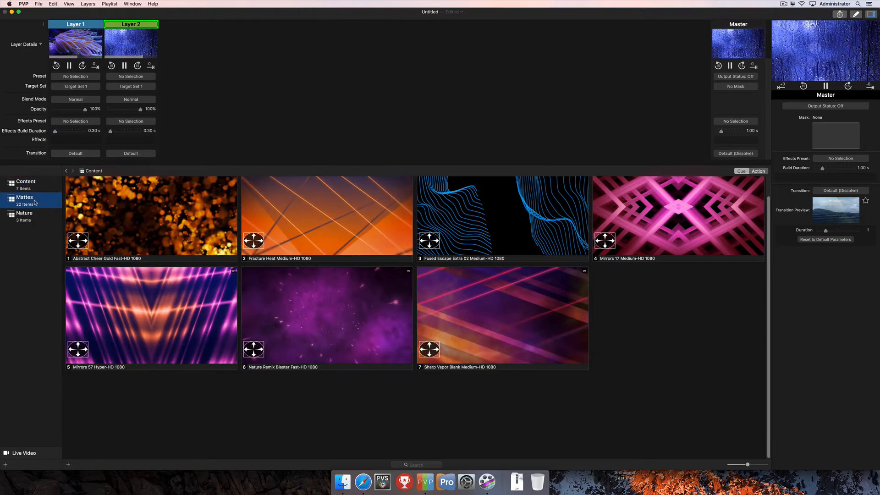
left_click(24, 197)
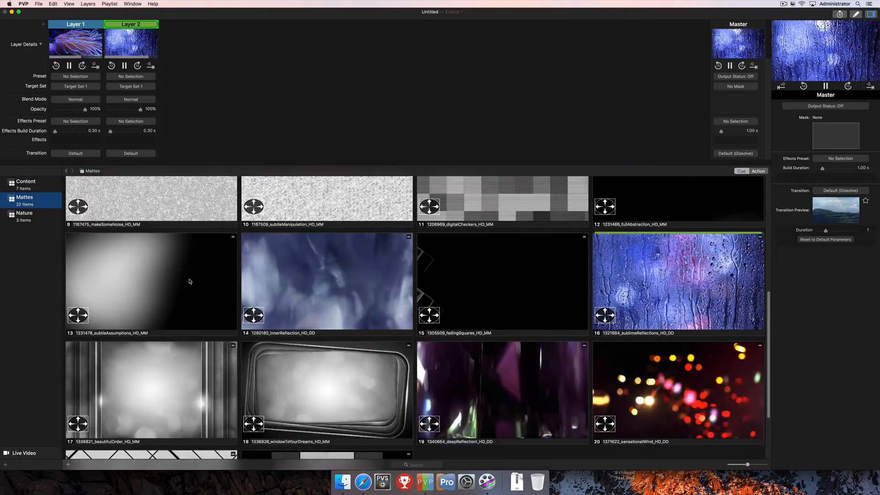
left_click(24, 215)
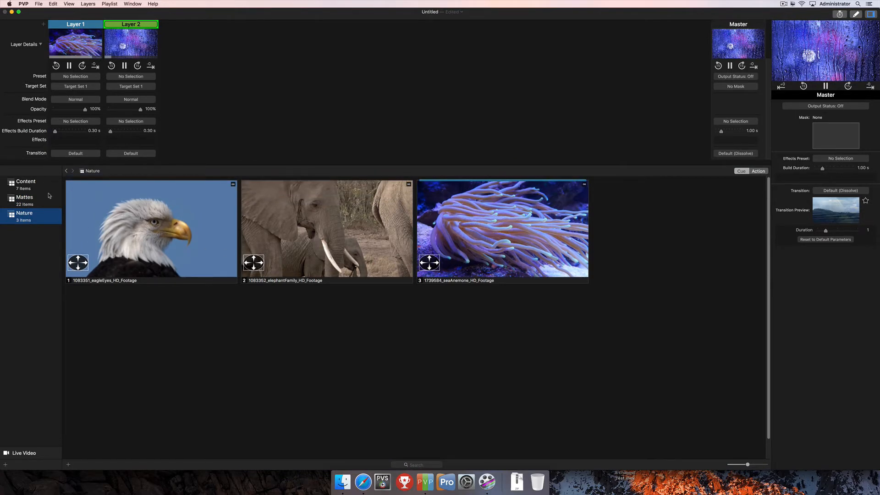
left_click(24, 197)
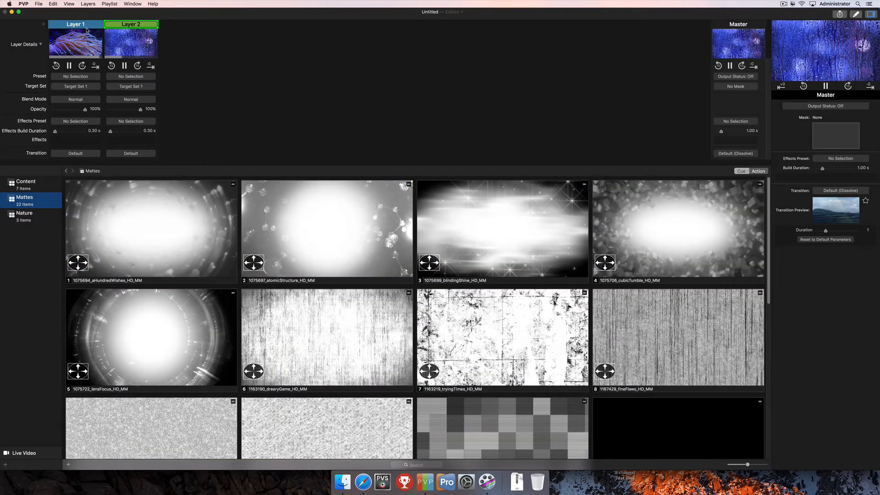
left_click(75, 23)
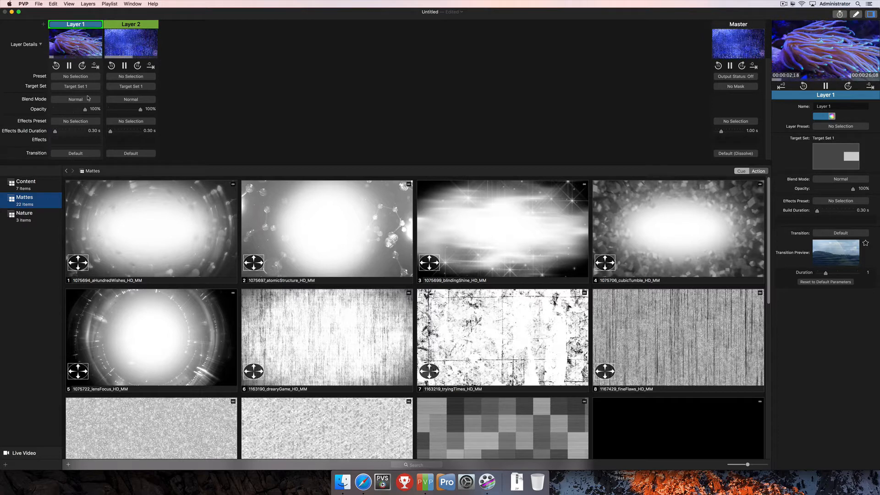
left_click(131, 23)
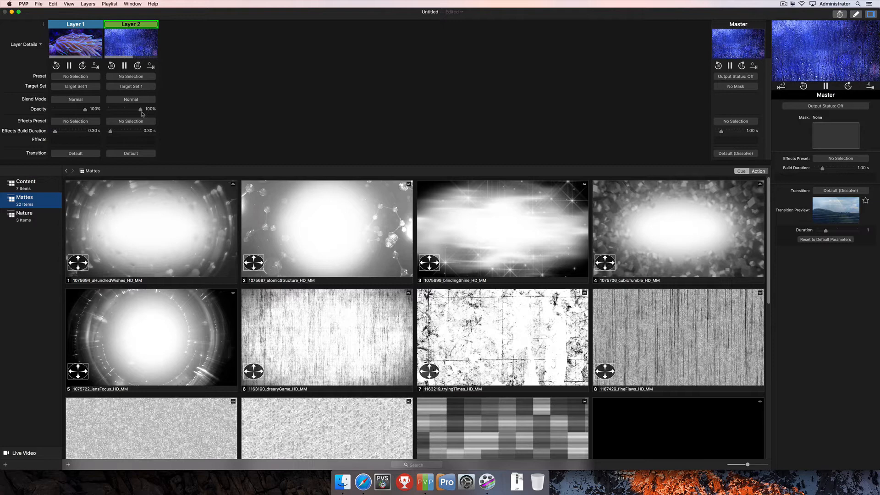
left_click_drag(140, 109, 125, 110)
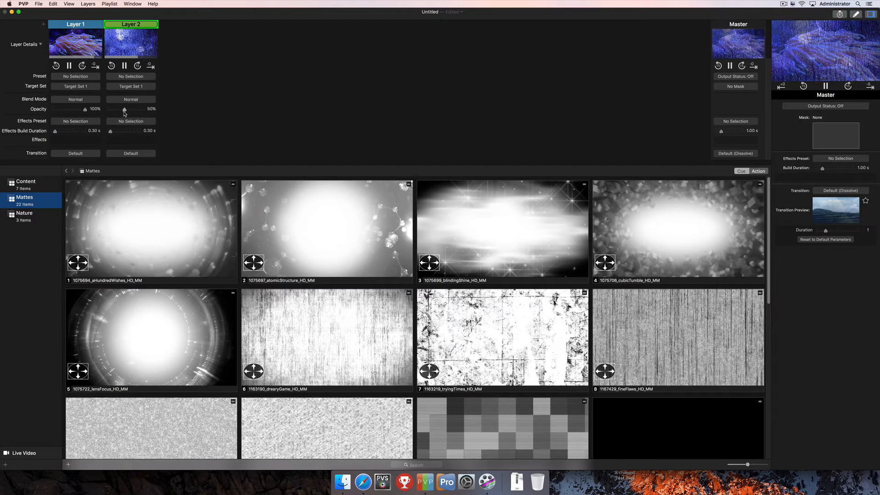
left_click_drag(125, 109, 123, 109)
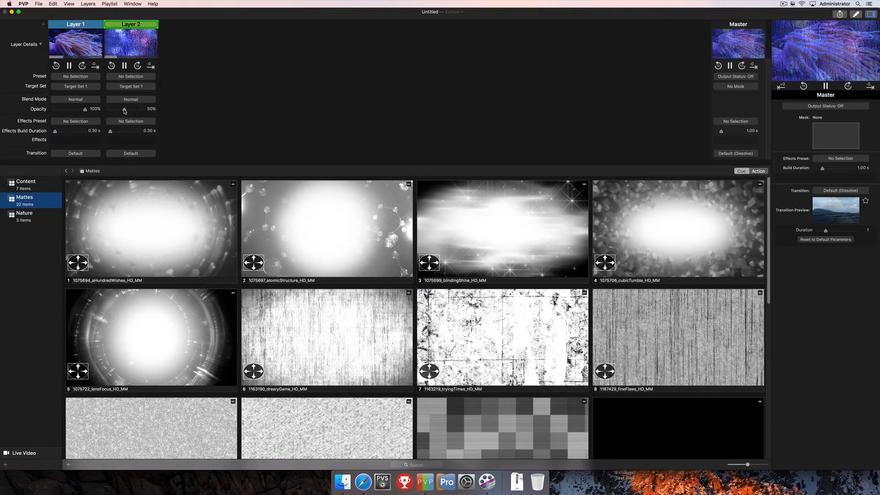
left_click_drag(125, 109, 152, 109)
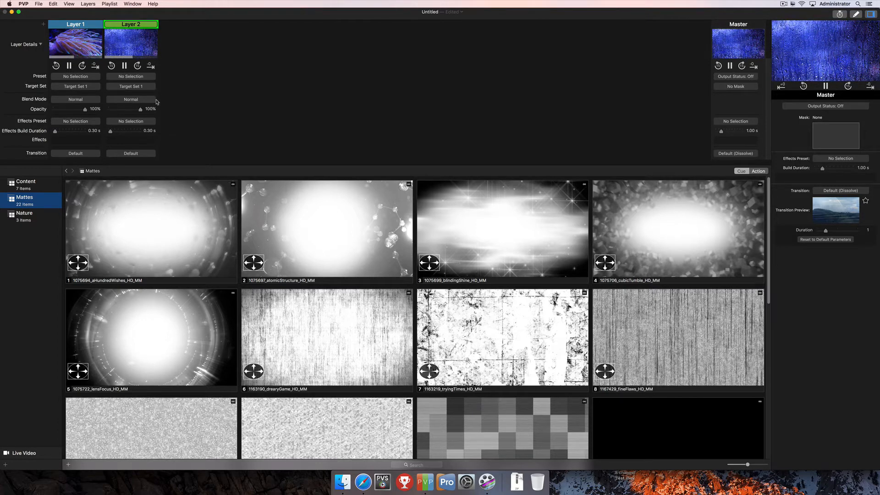
Step: Try Color Dodge as Layer 2's blend mode, then reopen the blend mode list
left_click(130, 99)
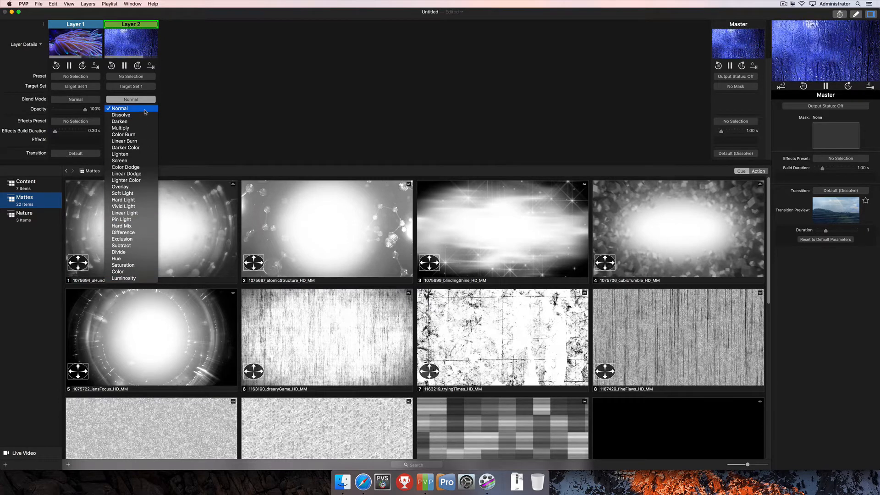
mouse_move(125, 140)
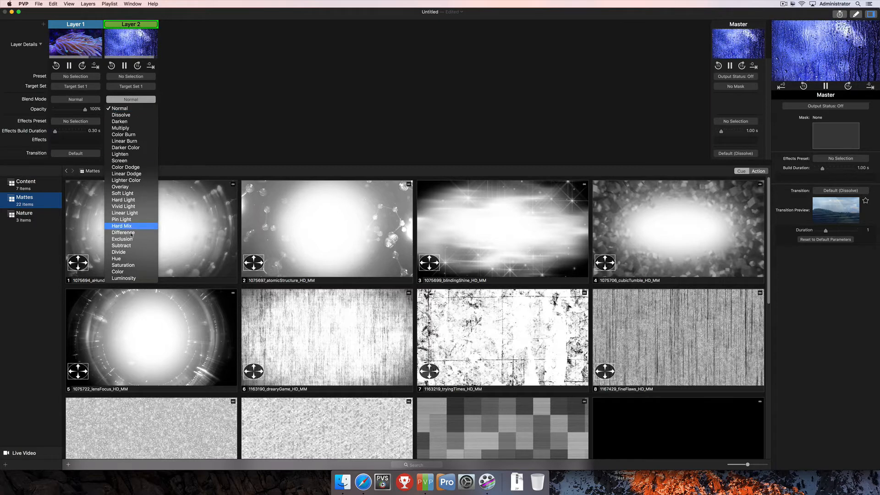
mouse_move(130, 128)
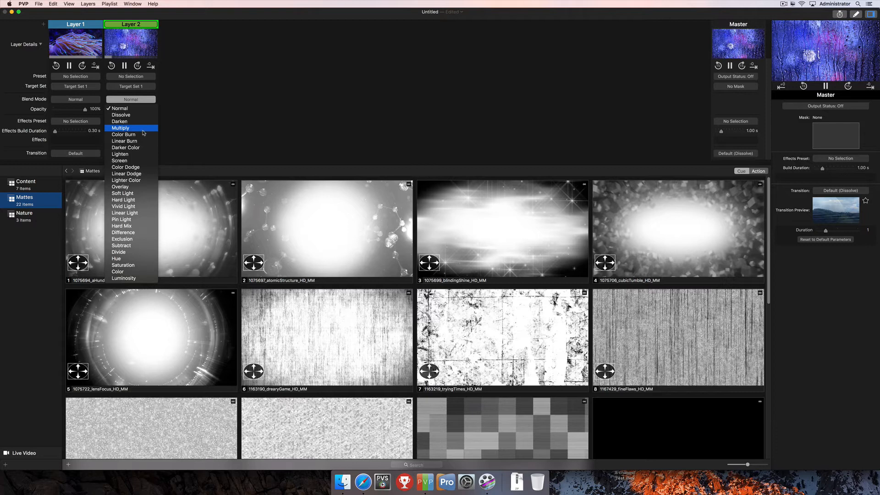
mouse_move(133, 265)
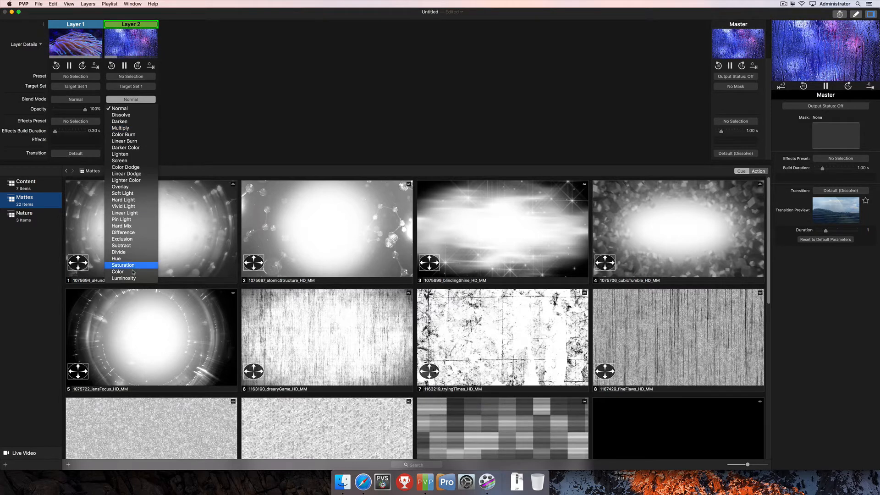
mouse_move(118, 271)
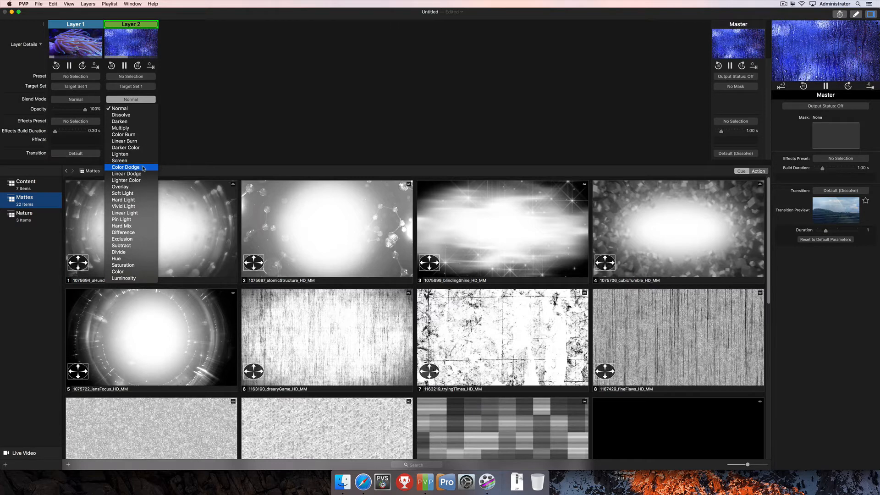
left_click(125, 167)
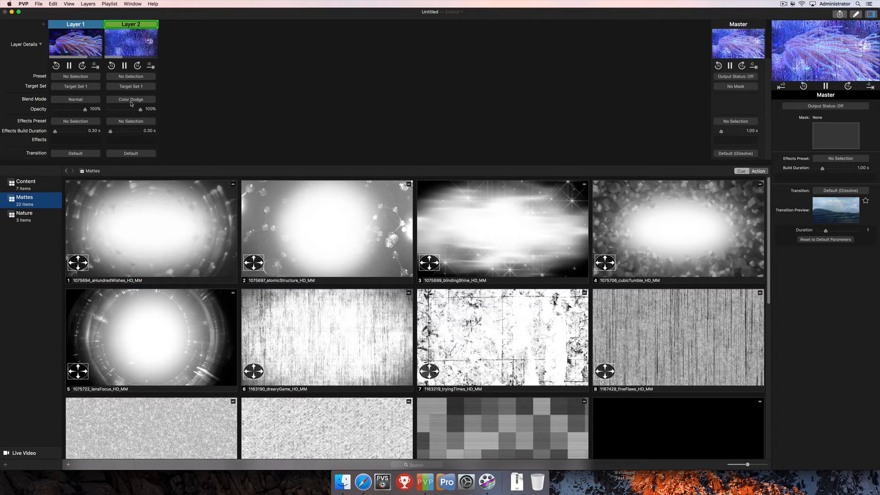
left_click(130, 99)
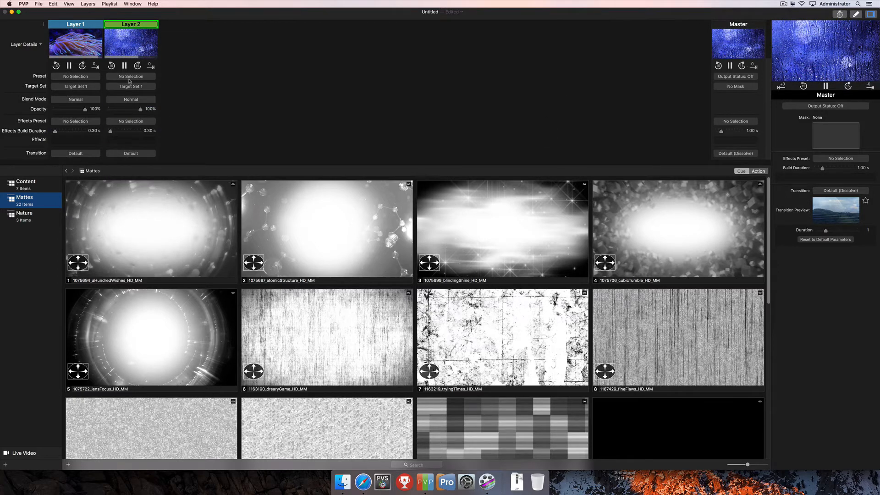
Step: Play the fineFlaws scratch matte on Layer 2 and set its blend mode to Overlay
scroll("down", 3)
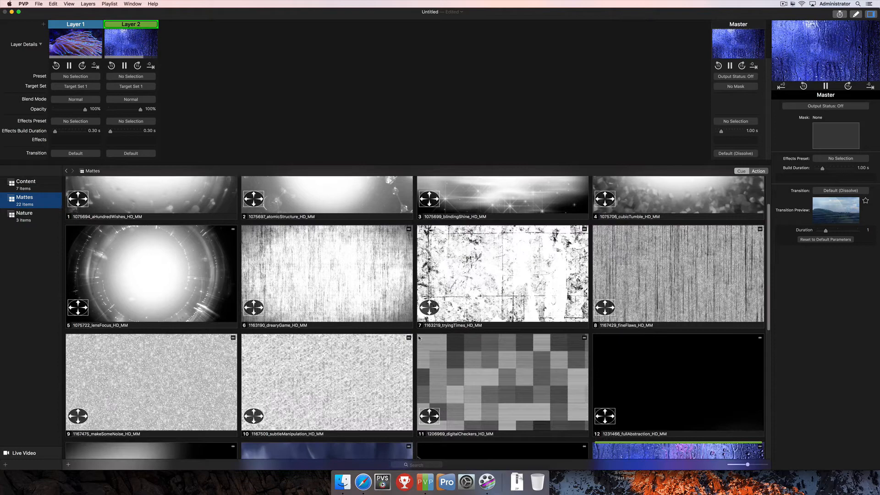
scroll("down", 3)
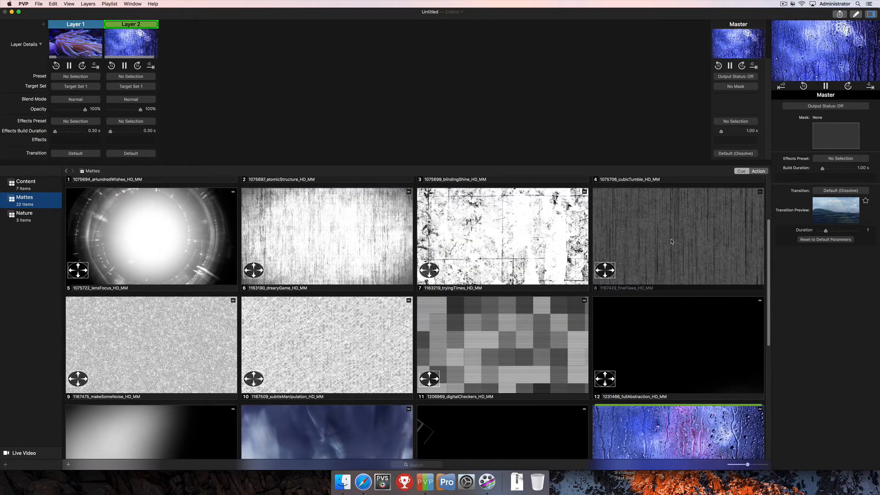
left_click(677, 235)
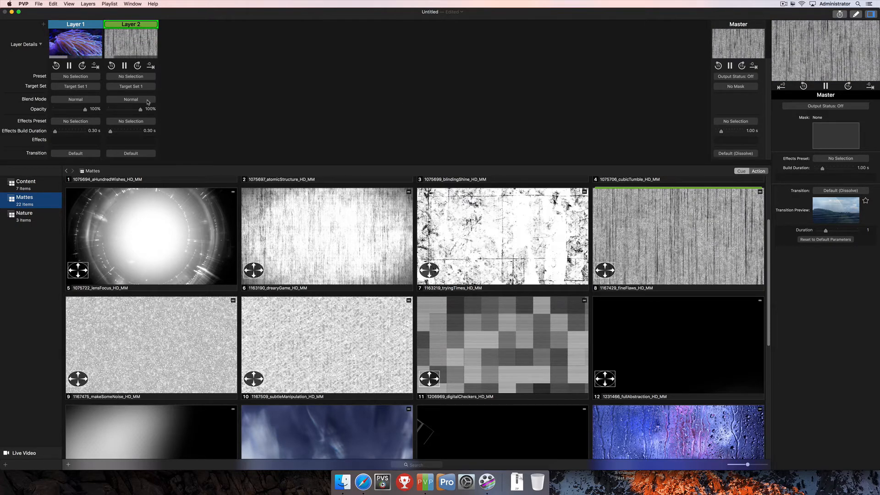
left_click(131, 99)
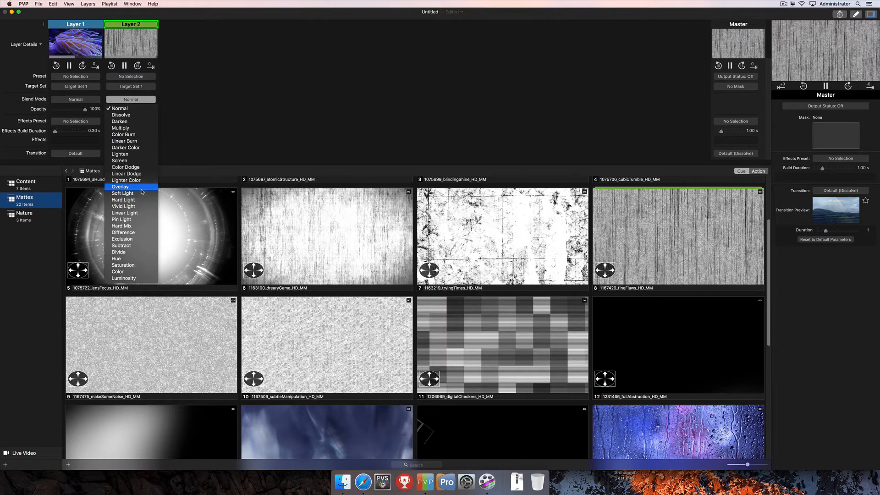
left_click(119, 187)
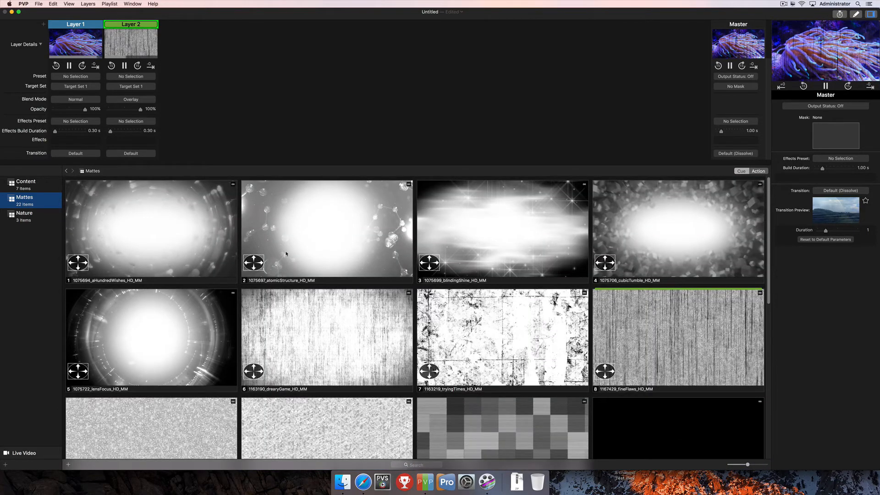
Step: Scroll through the Mattes clips, select Layer 1, and switch to the Nature collection
scroll("down", 3)
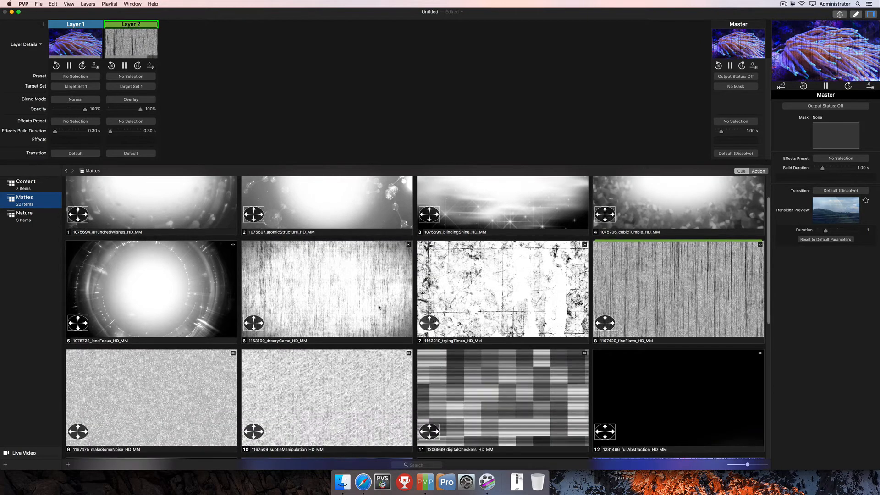
scroll("down", 3)
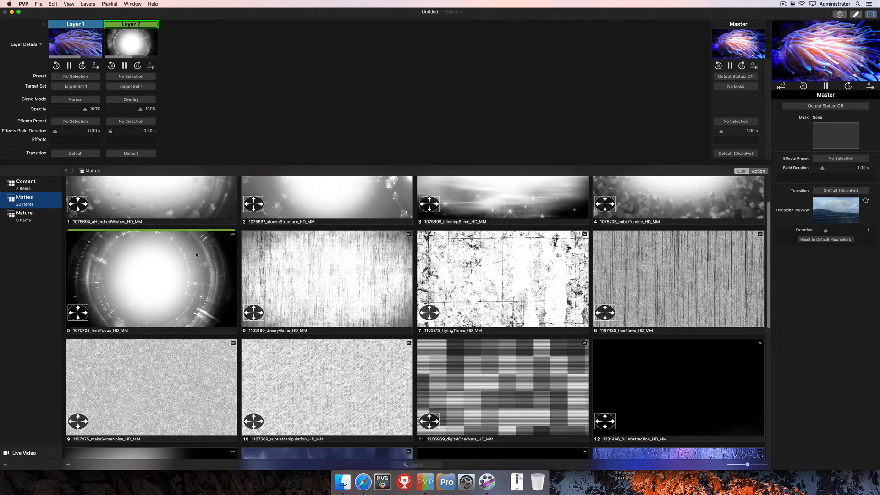
left_click(75, 24)
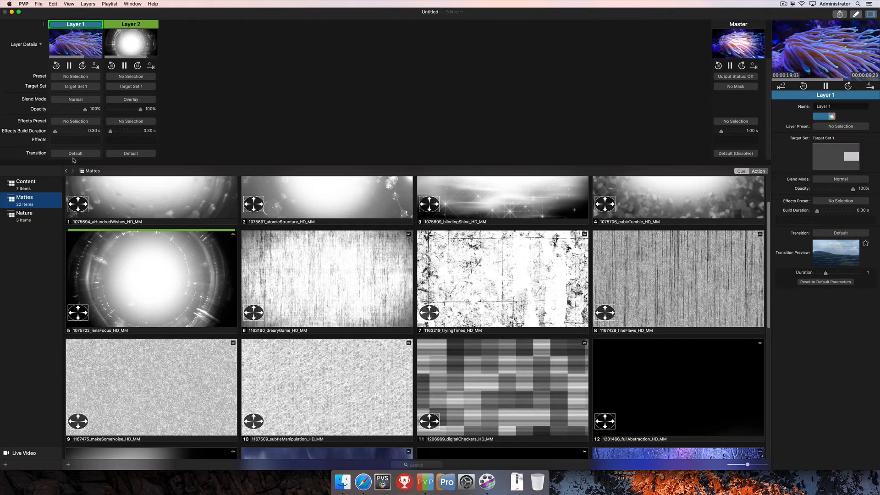
left_click(24, 214)
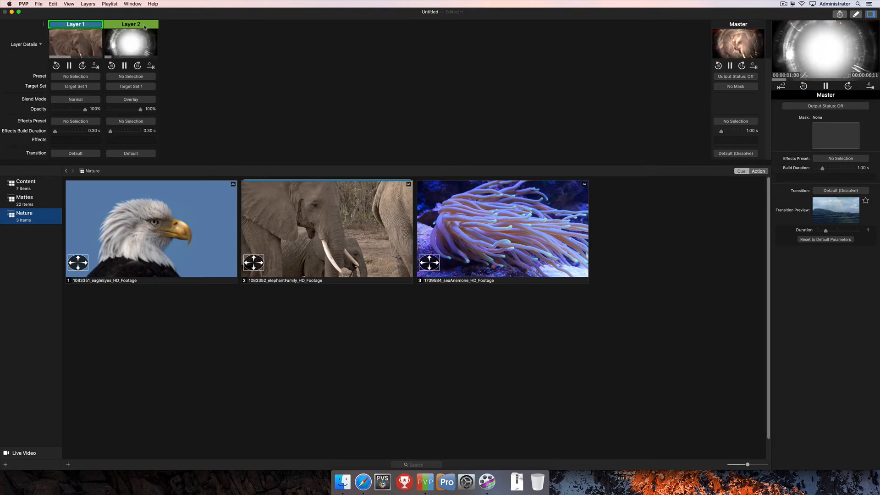
Step: Select Layer 2 and scroll the Mattes clips down toward digitalCheckers
left_click(25, 197)
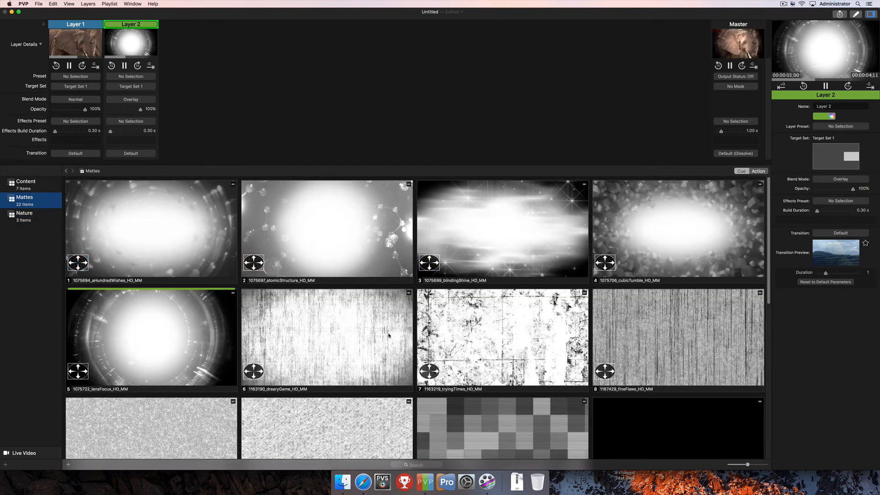
scroll("down", 3)
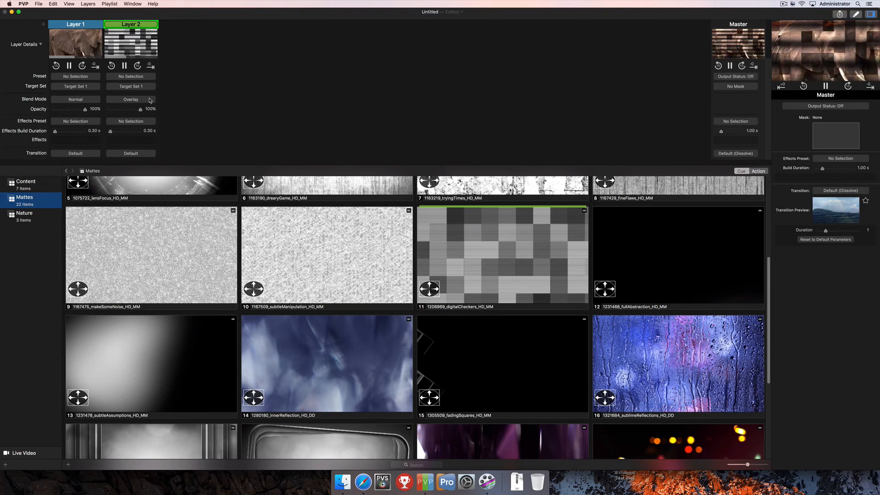
Step: Open Layer 2's Blend Mode dropdown while Overlay remains applied
left_click(130, 100)
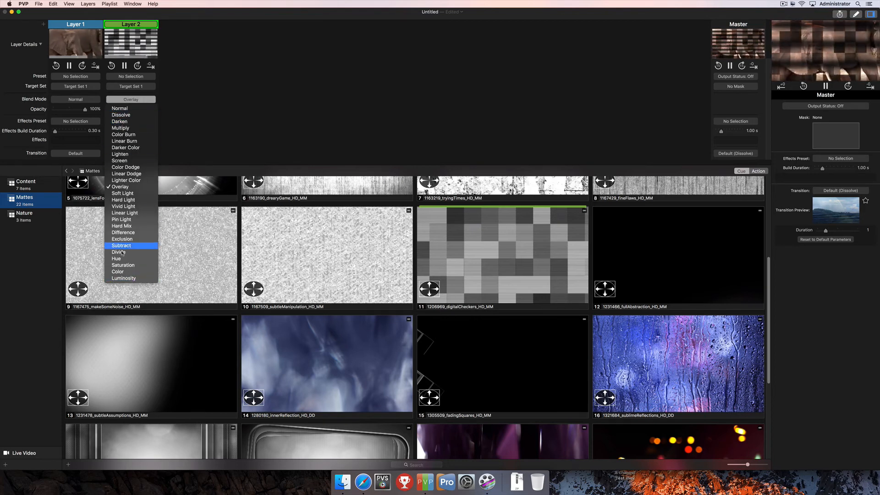
mouse_move(122, 239)
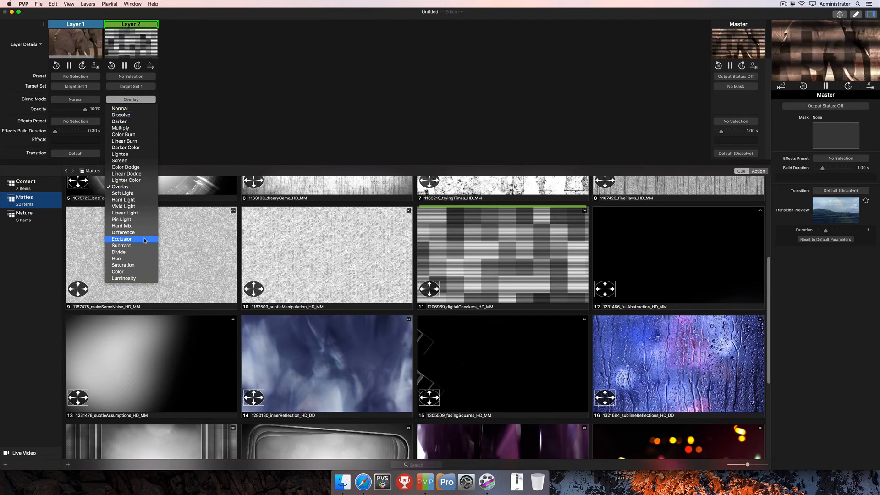
mouse_move(142, 115)
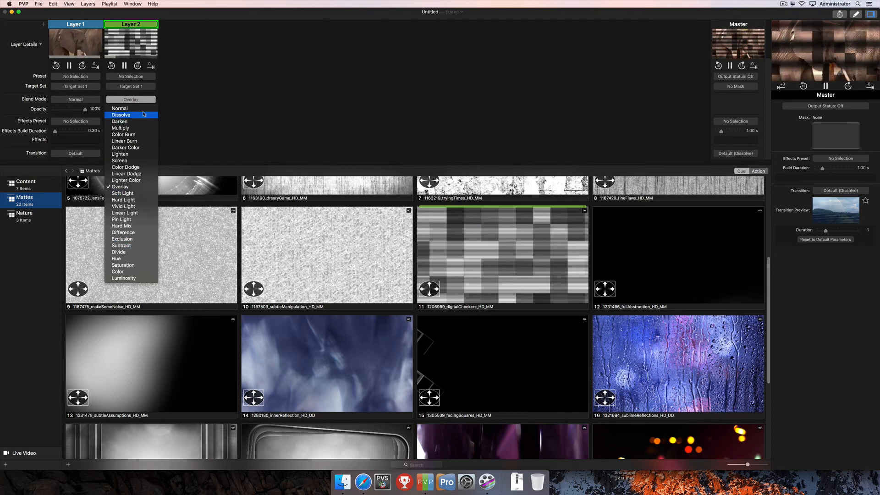
mouse_move(130, 167)
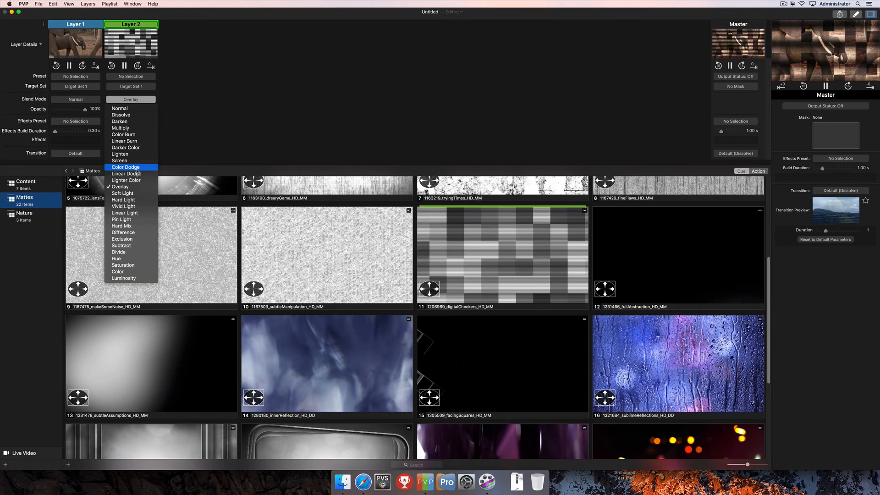
mouse_move(140, 109)
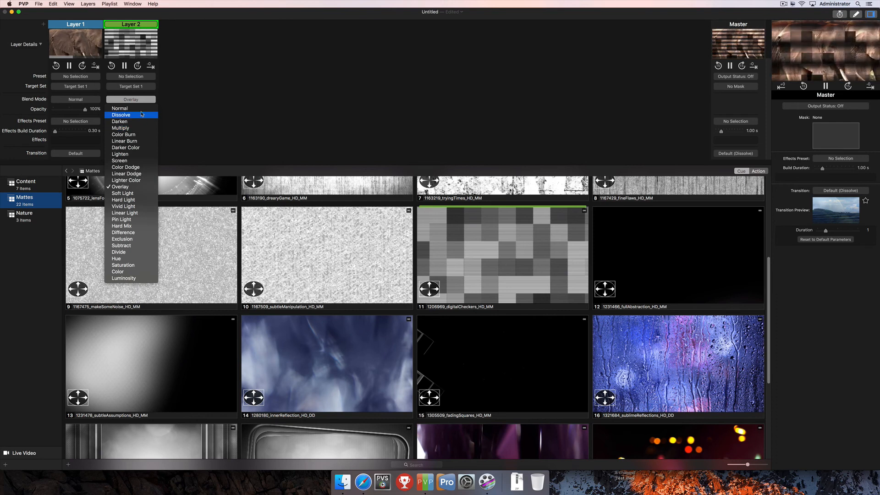
mouse_move(170, 110)
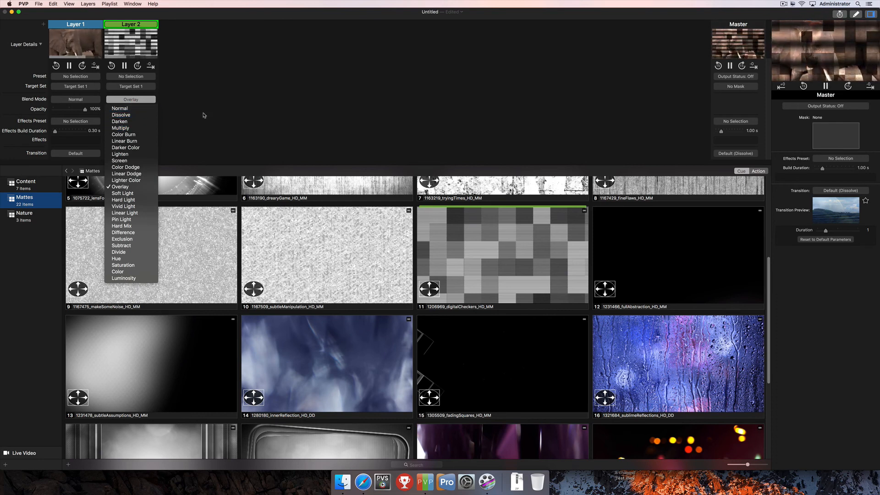
mouse_move(282, 130)
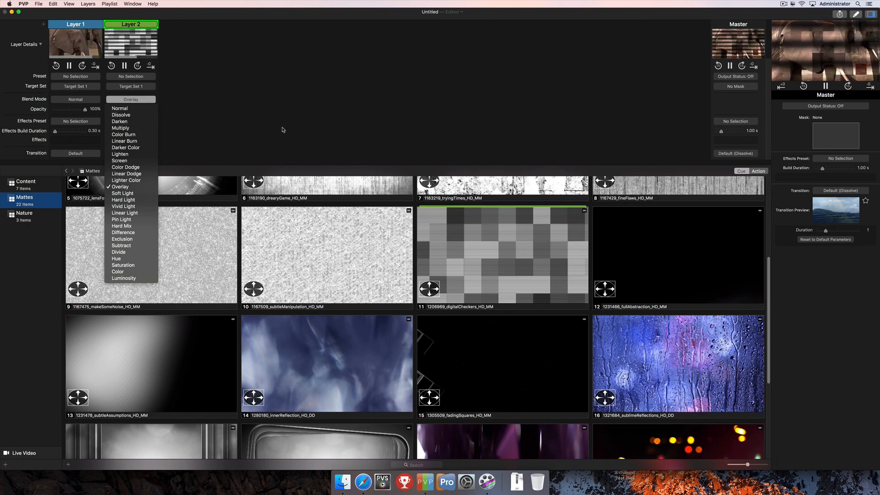